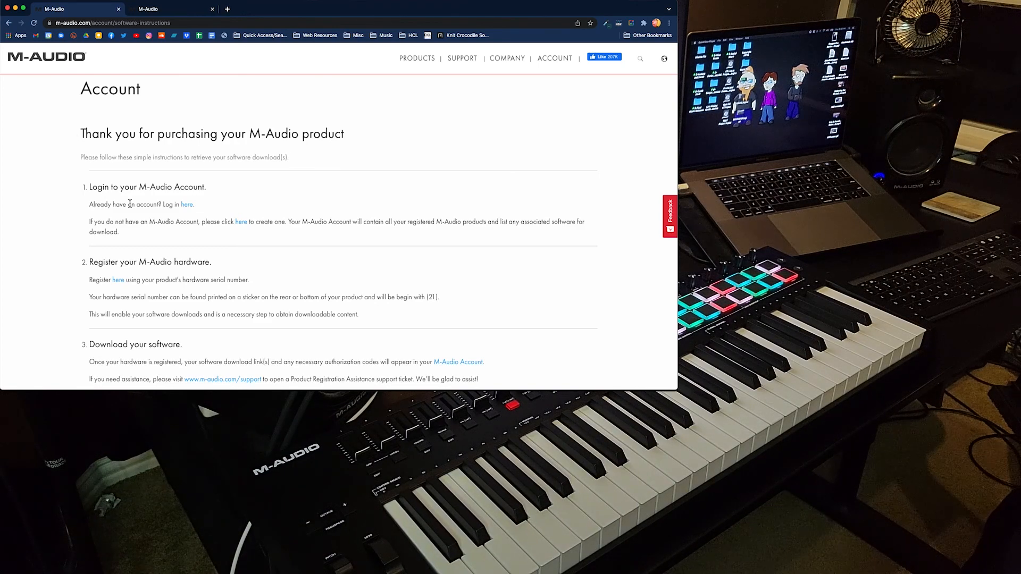
pyautogui.moveTo(189, 210)
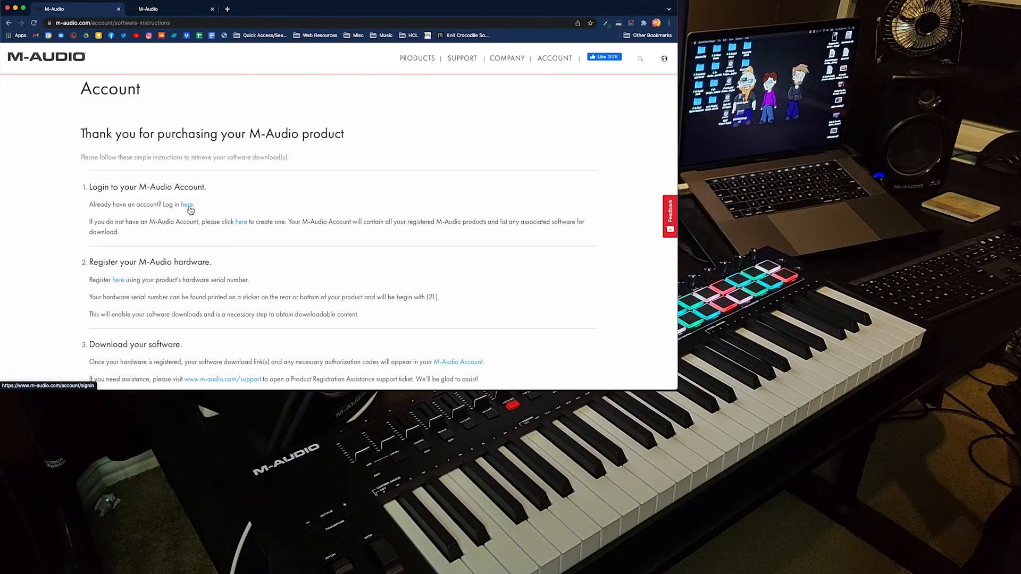
# Sign in to the M-Audio account with the saved email and password.
pyautogui.scroll(-3)
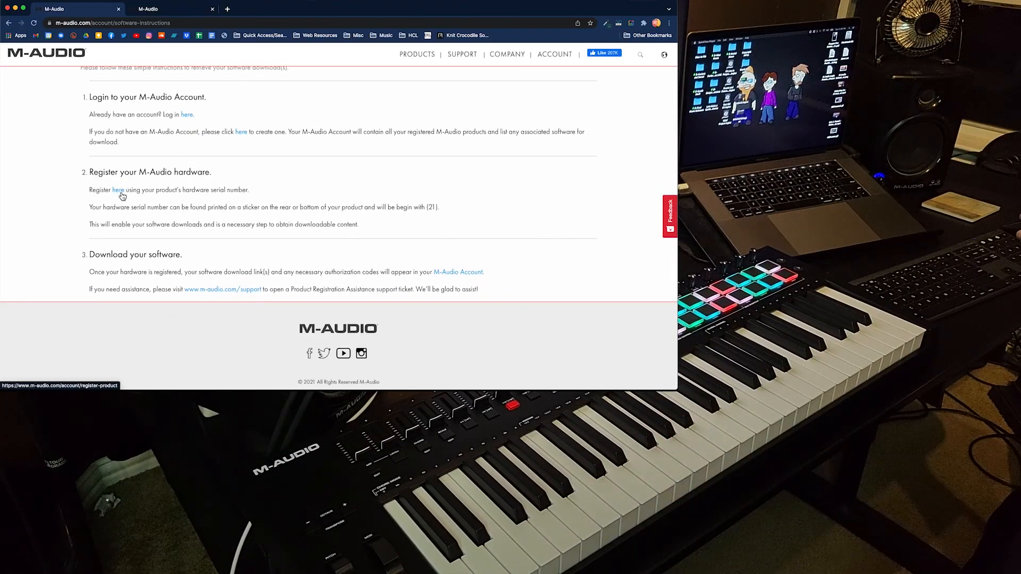
pyautogui.moveTo(200, 297)
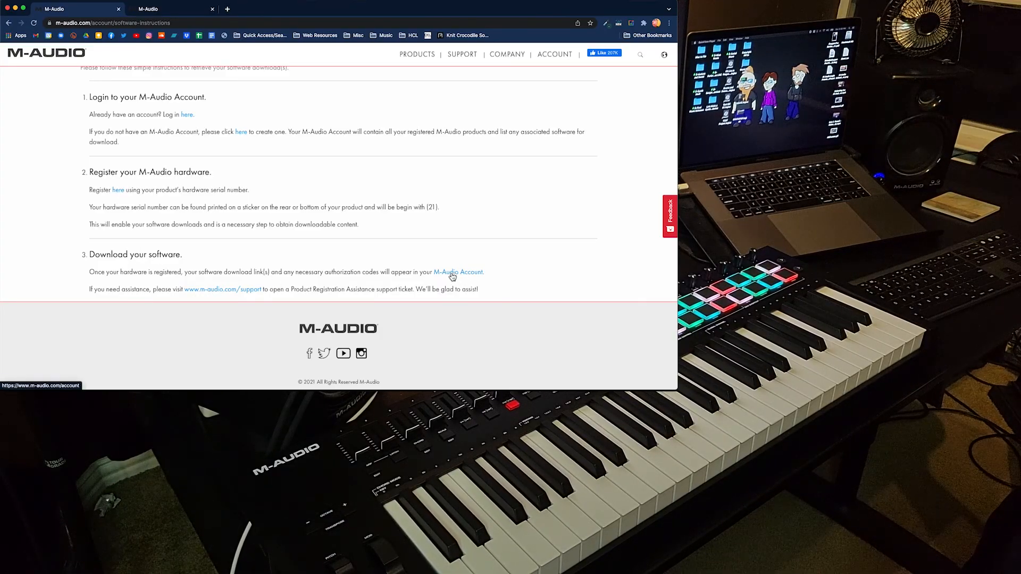
pyautogui.click(458, 271)
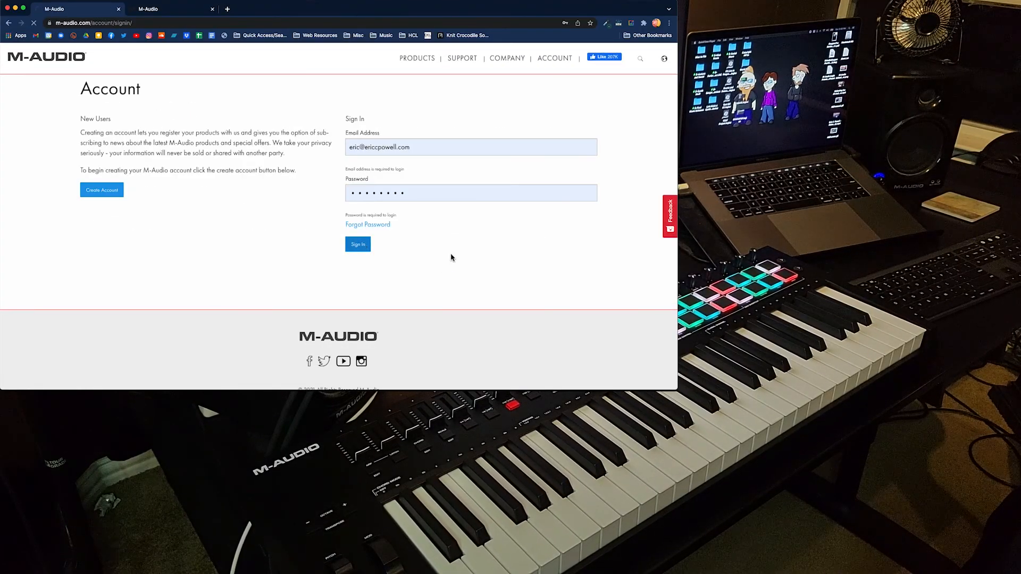
pyautogui.moveTo(285, 187)
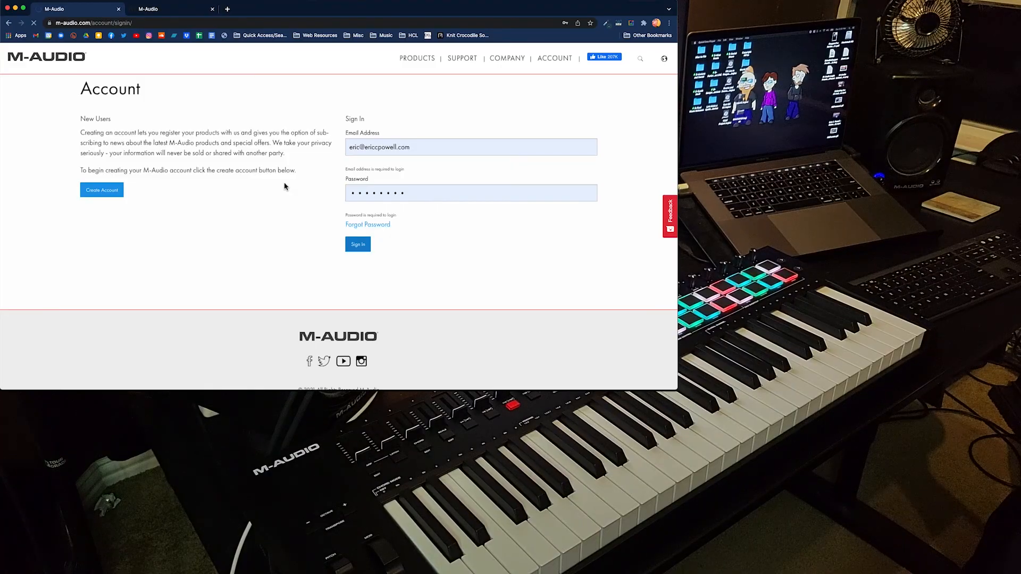
pyautogui.click(357, 245)
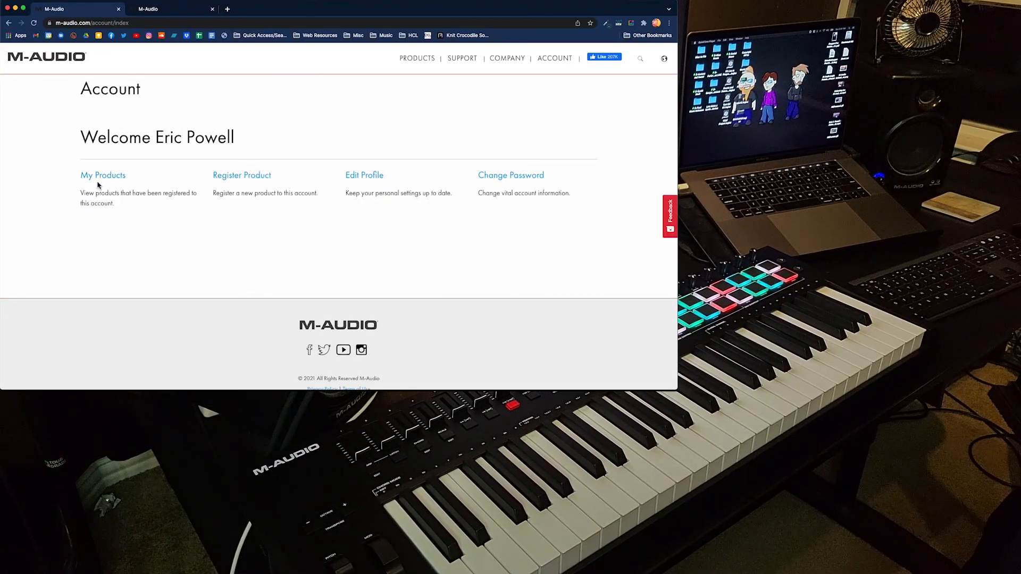
pyautogui.moveTo(103, 176)
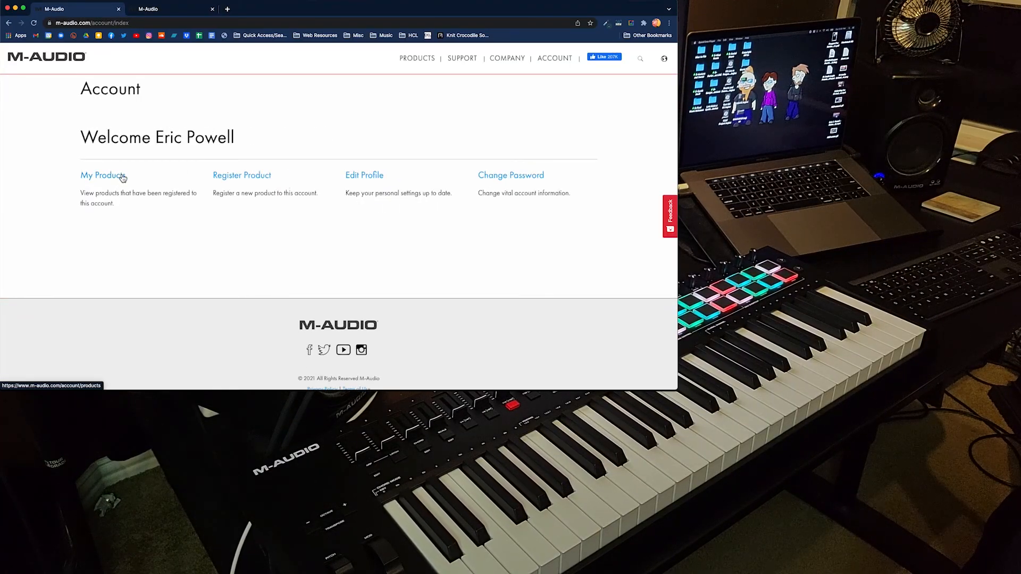
# Show My Products and scroll to the Oxygen Pro Series Support Resources section.
pyautogui.click(102, 174)
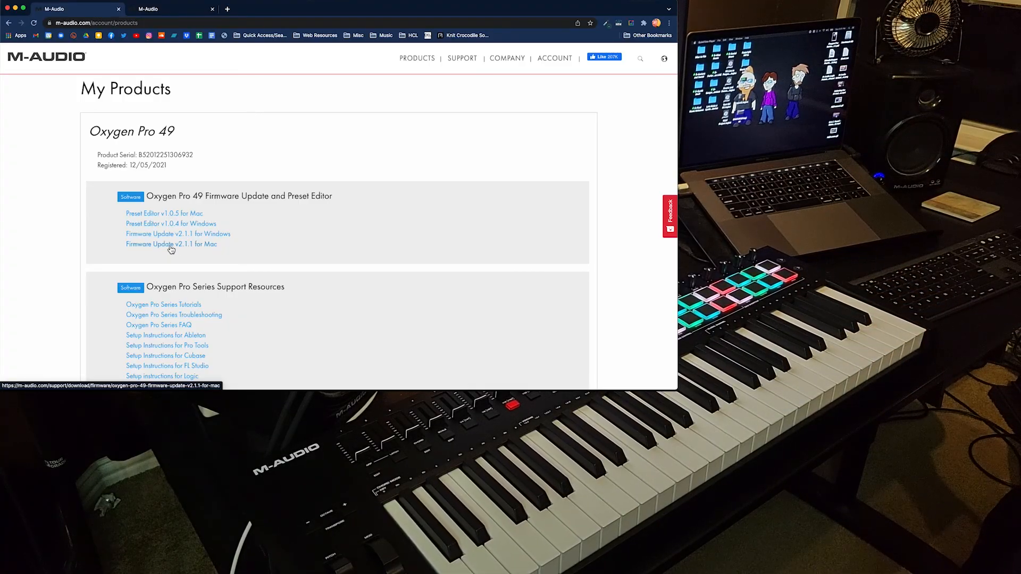
pyautogui.scroll(-3)
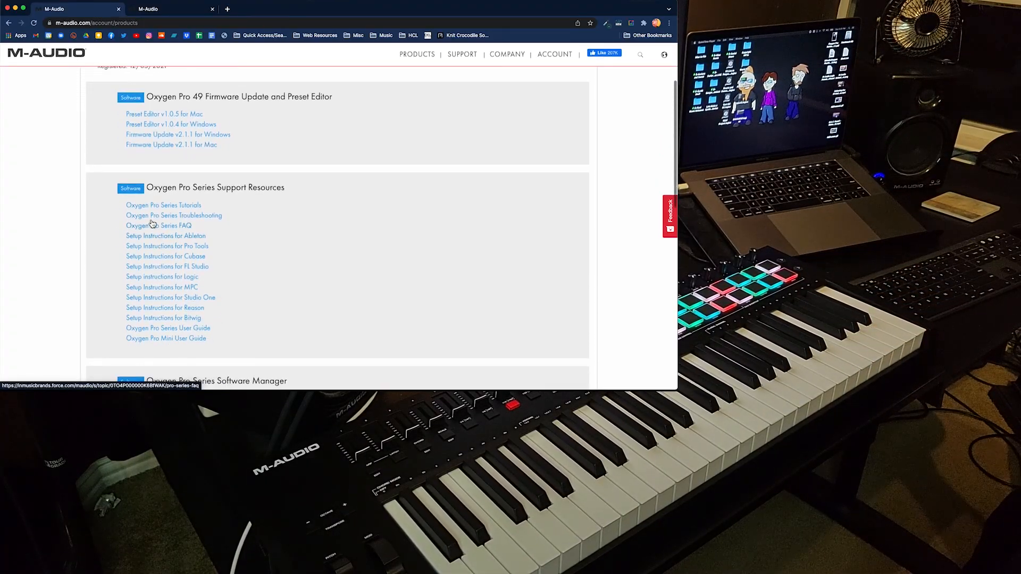
pyautogui.scroll(-3)
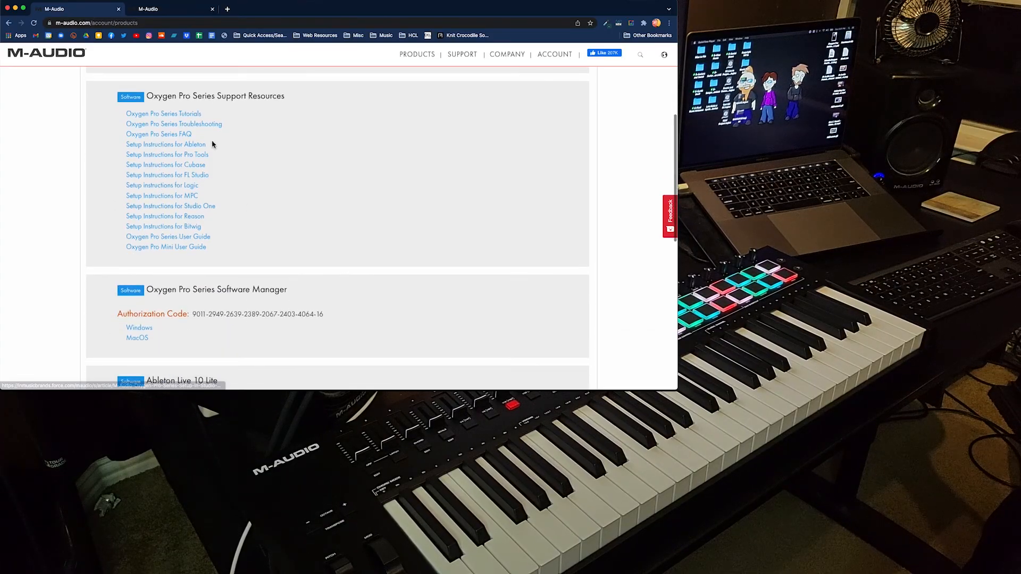
pyautogui.moveTo(162, 185)
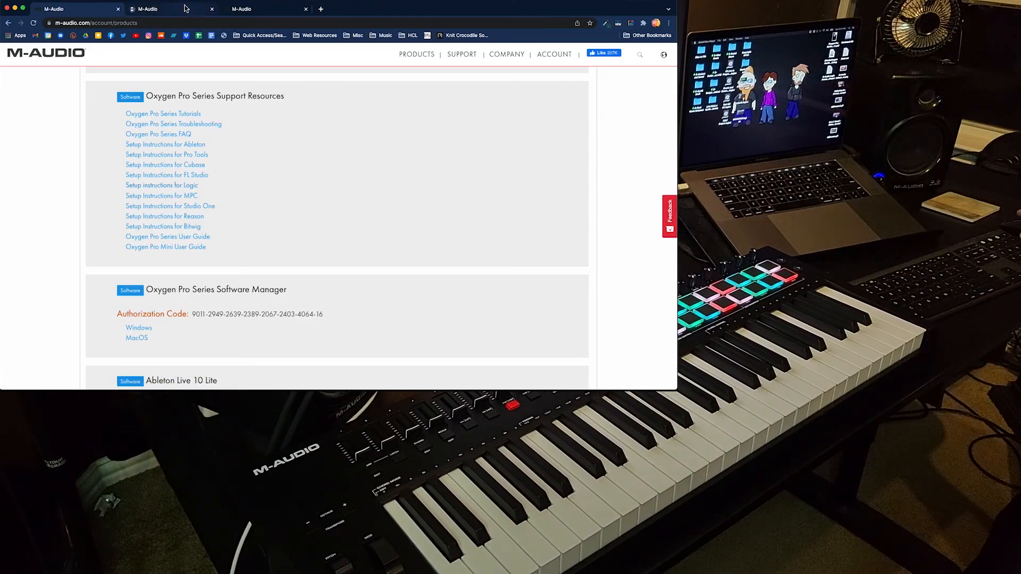
pyautogui.click(161, 185)
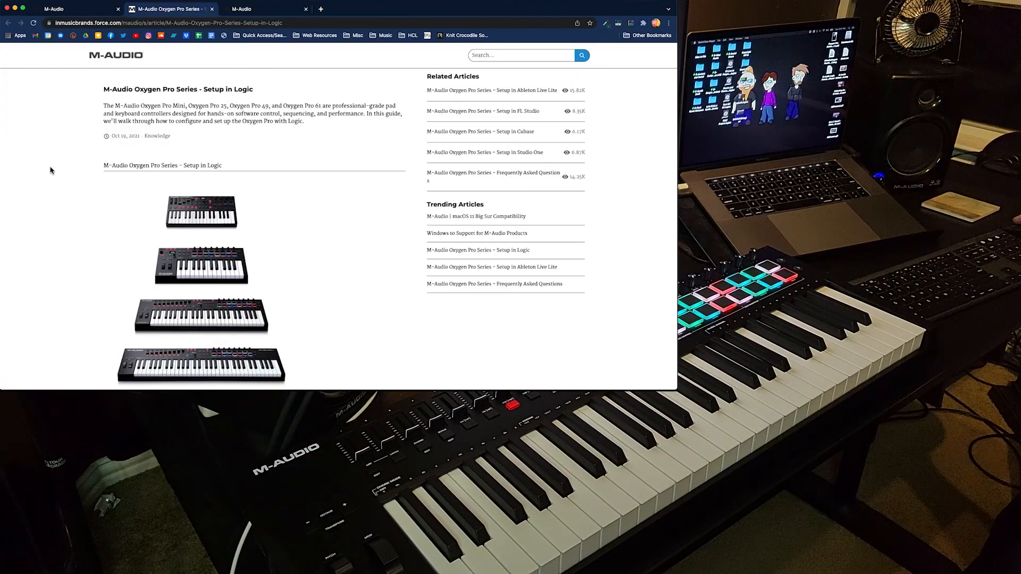
pyautogui.scroll(-3)
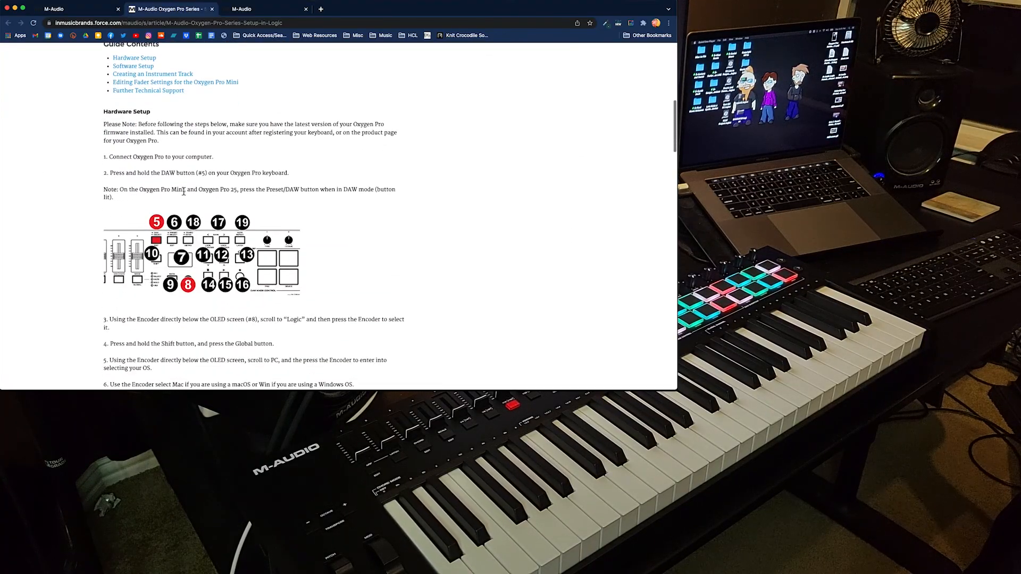
pyautogui.scroll(-3)
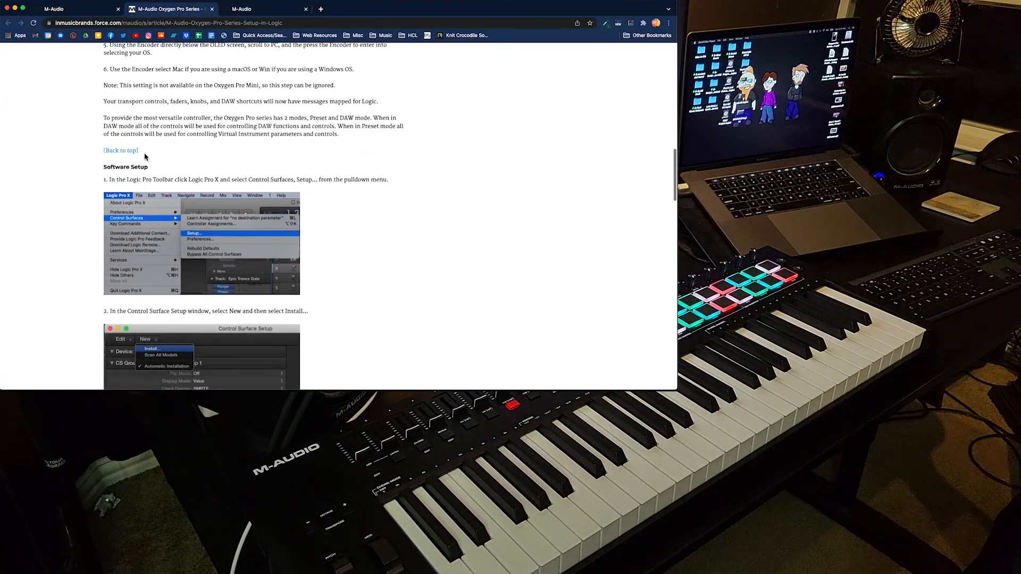
pyautogui.scroll(-3)
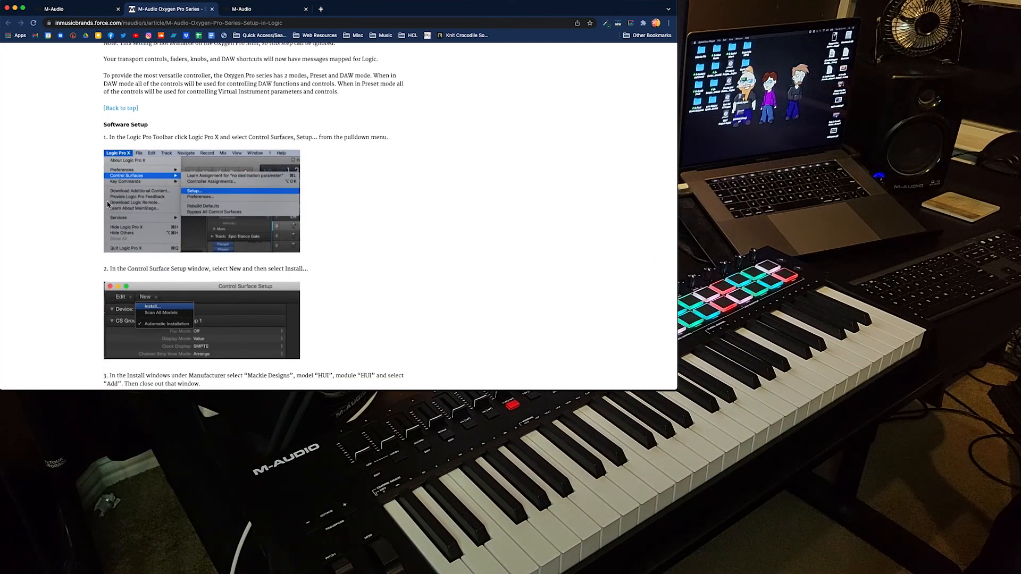
pyautogui.scroll(-3)
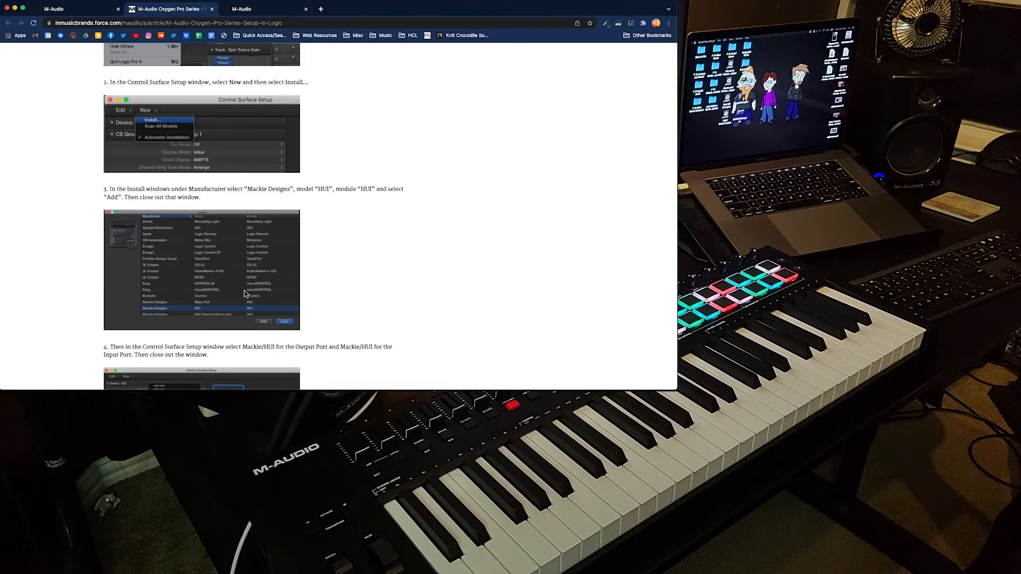
pyautogui.scroll(-3)
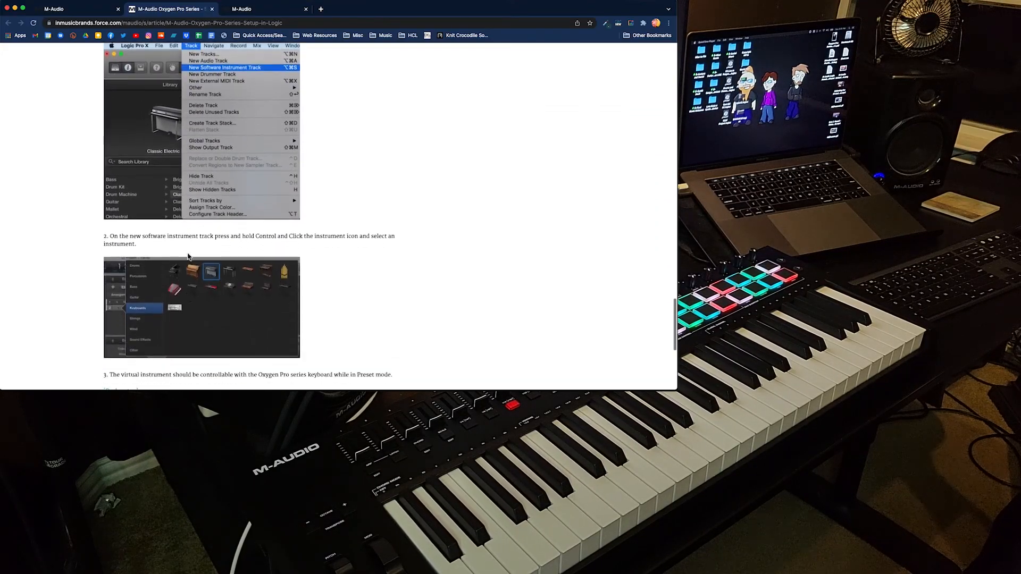
pyautogui.scroll(-3)
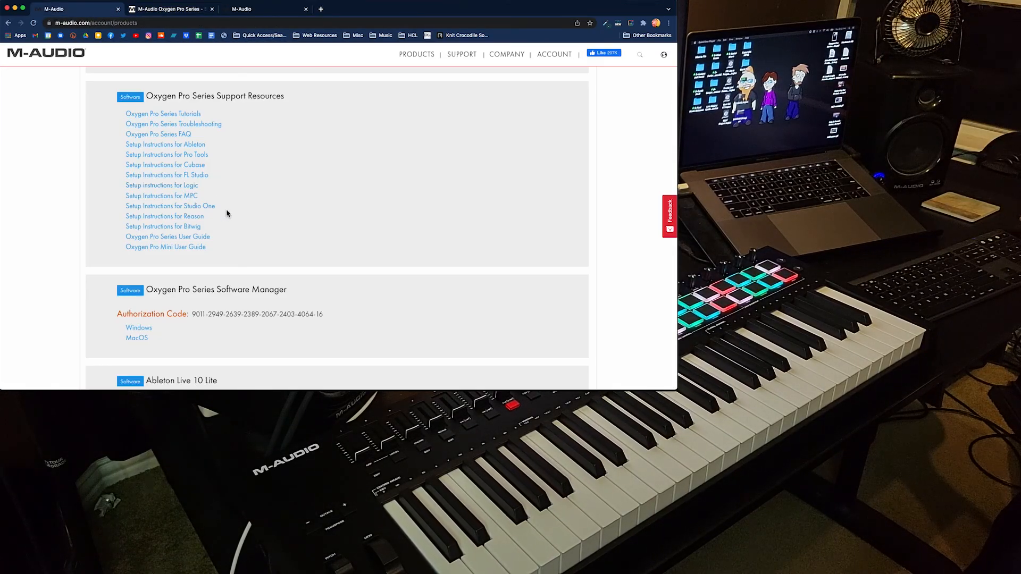
pyautogui.scroll(-3)
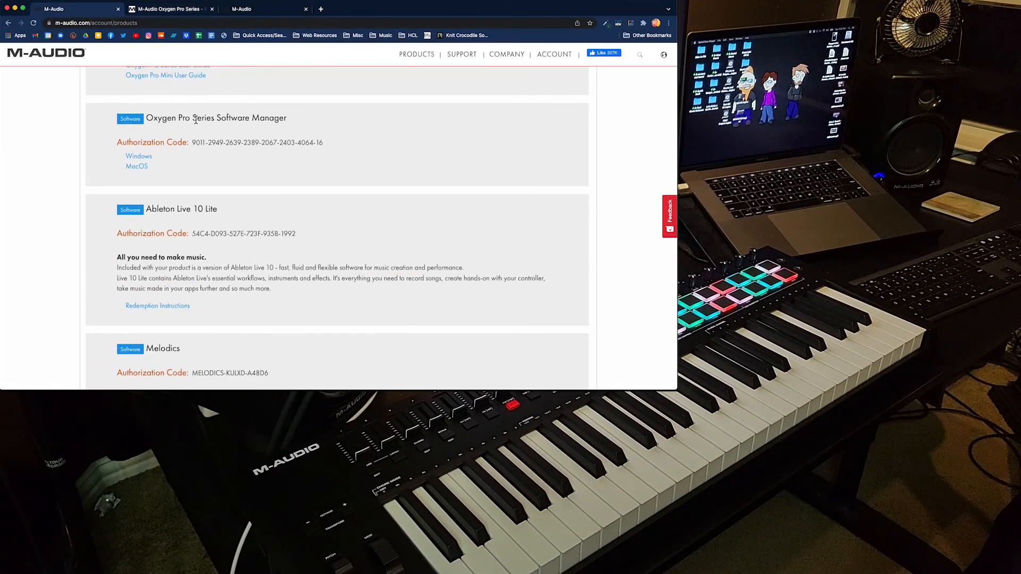
pyautogui.moveTo(310, 246)
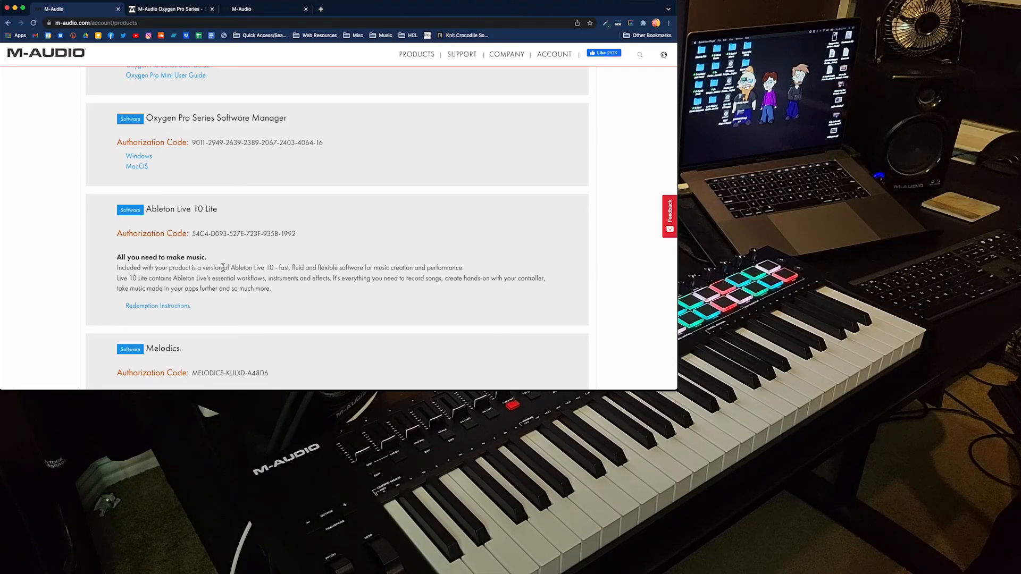
pyautogui.scroll(-3)
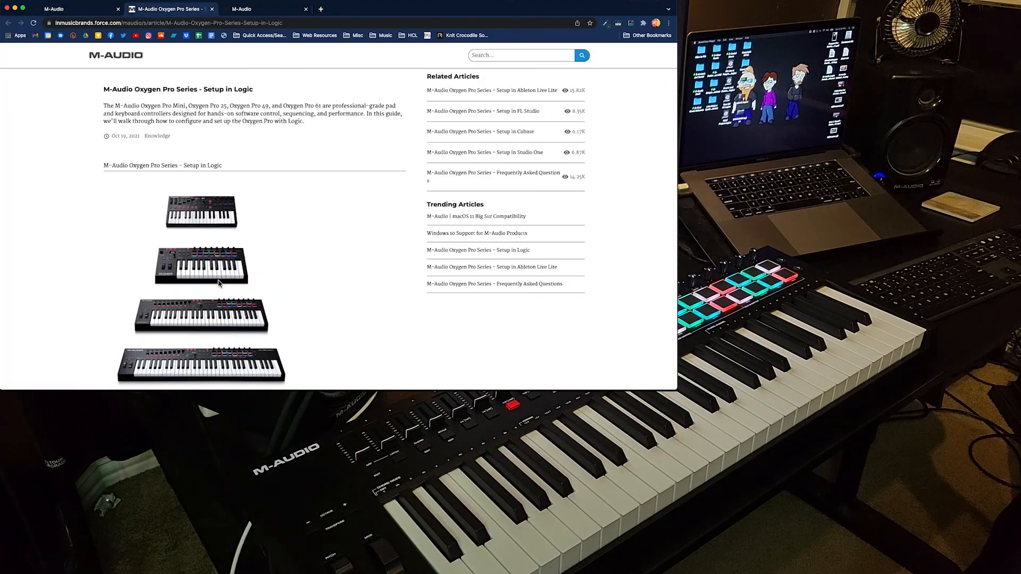
pyautogui.moveTo(353, 11)
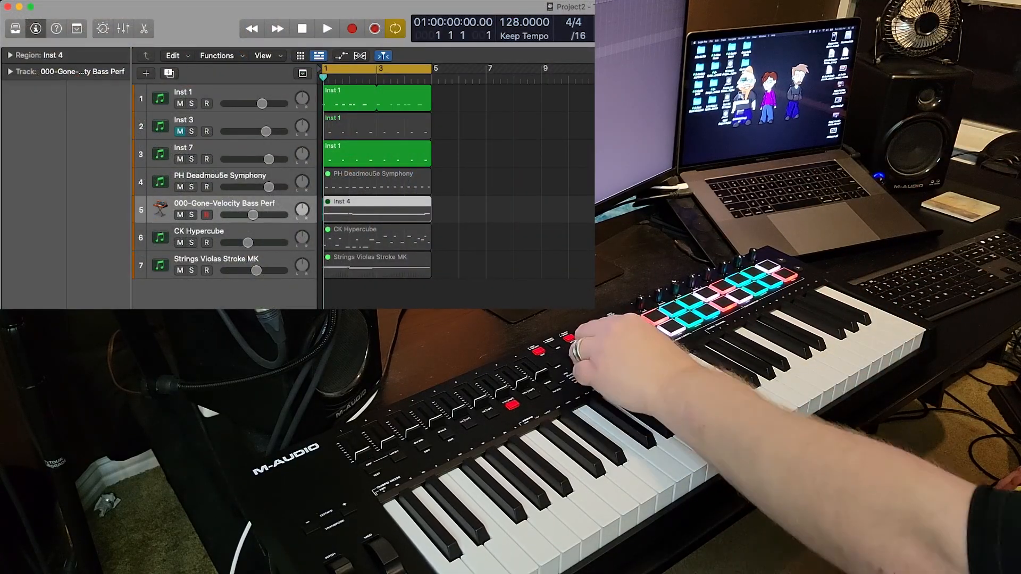
# Move from CK Hypercube down to the Strings Violas Stroke MK track so it is record-armed.
pyautogui.click(219, 176)
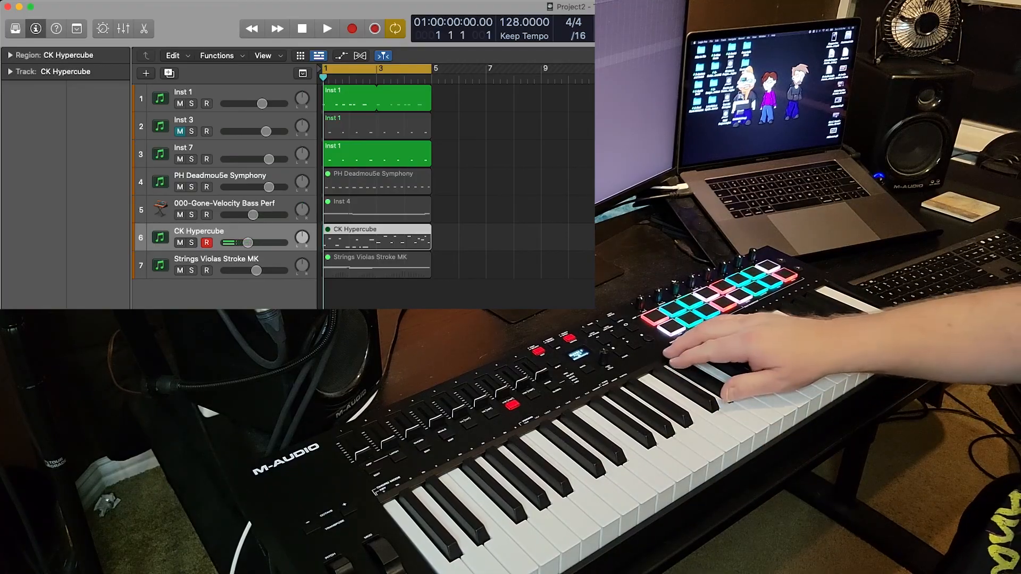
pyautogui.click(208, 270)
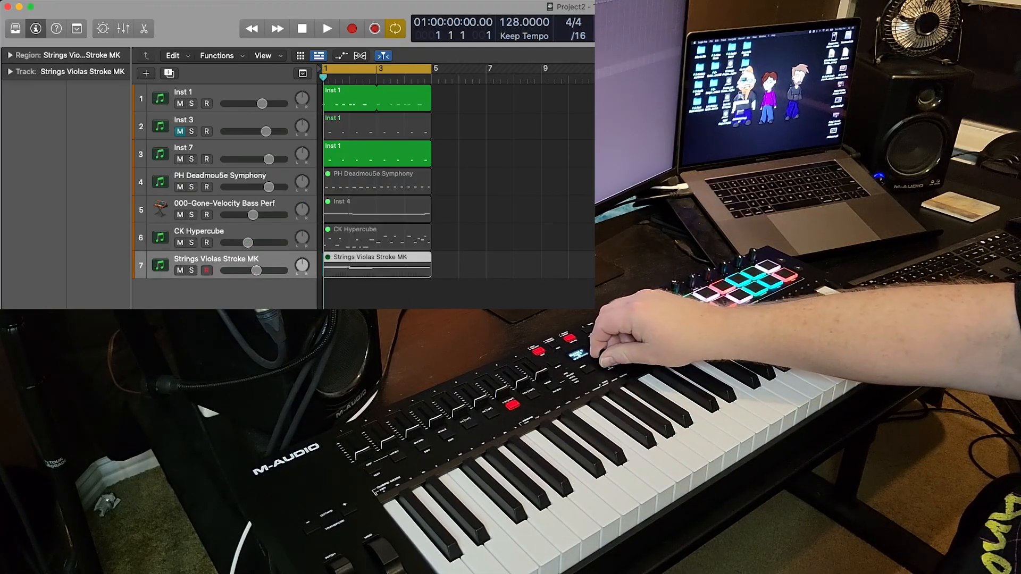
pyautogui.click(206, 270)
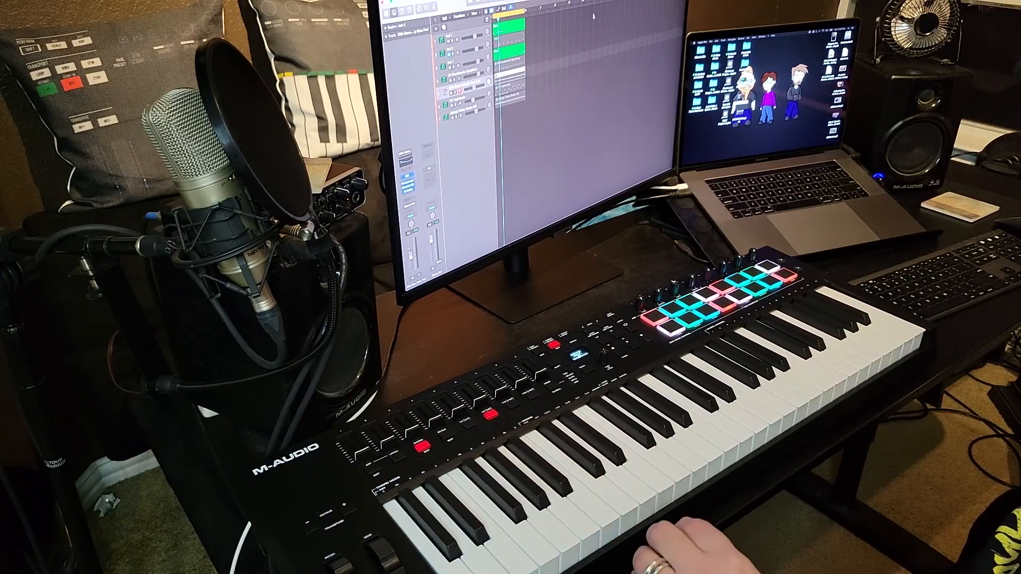
pyautogui.moveTo(456, 469)
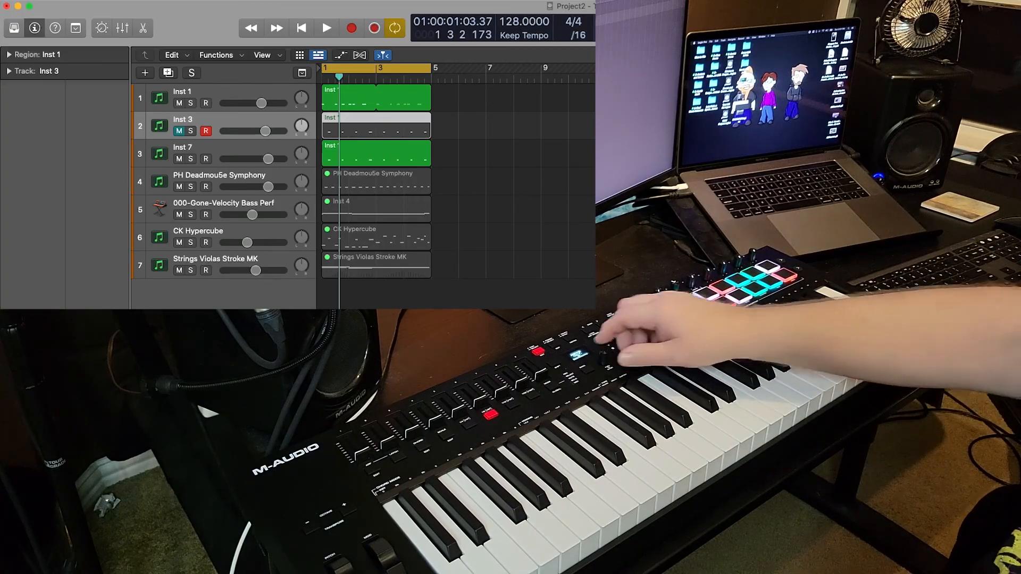
# Select the Inst 3 track and record-enable it with its R button.
pyautogui.click(205, 158)
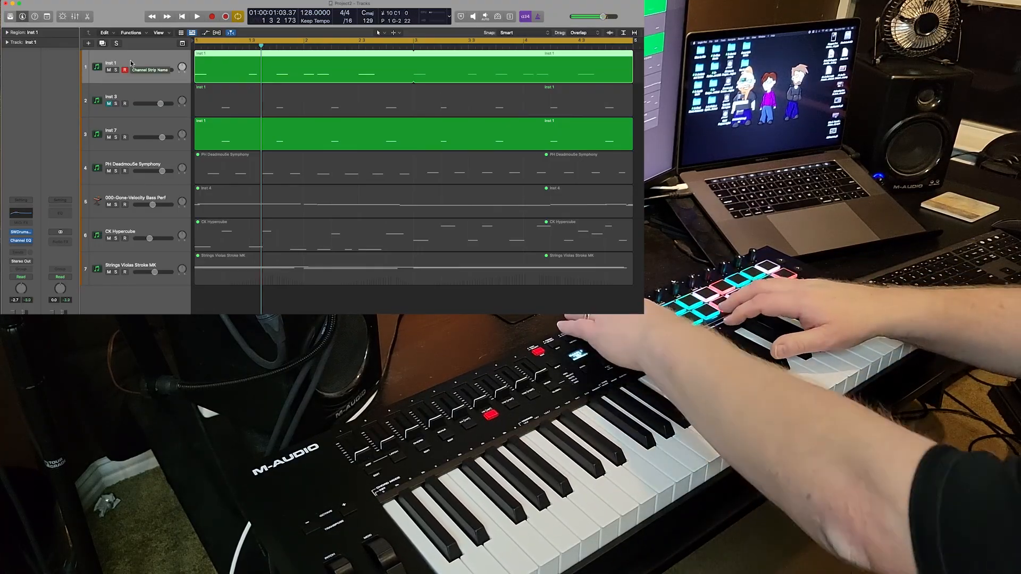
pyautogui.click(197, 16)
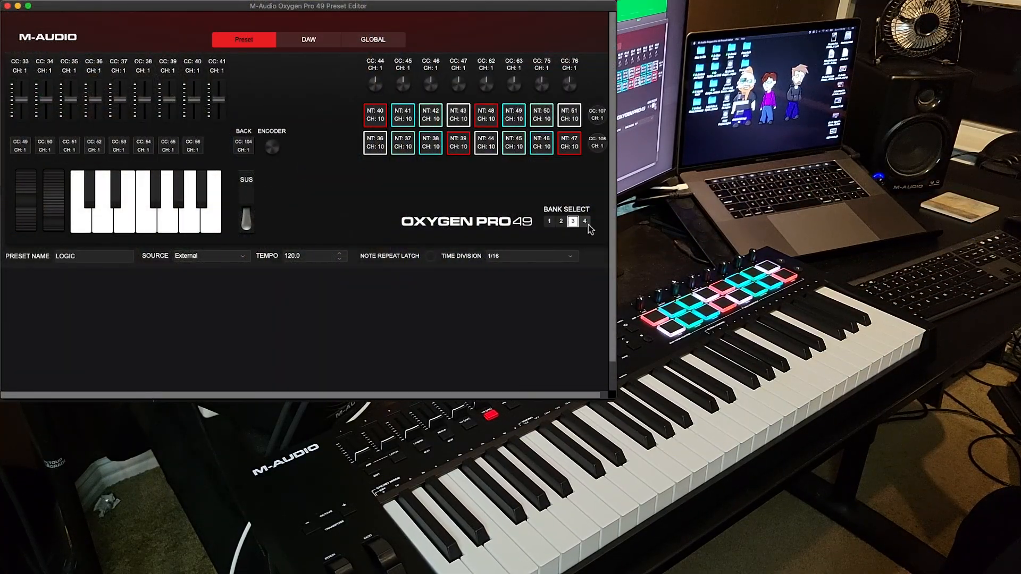
# Show the LOGIC preset's pad mappings for bank 2, then return to bank 1.
pyautogui.click(561, 221)
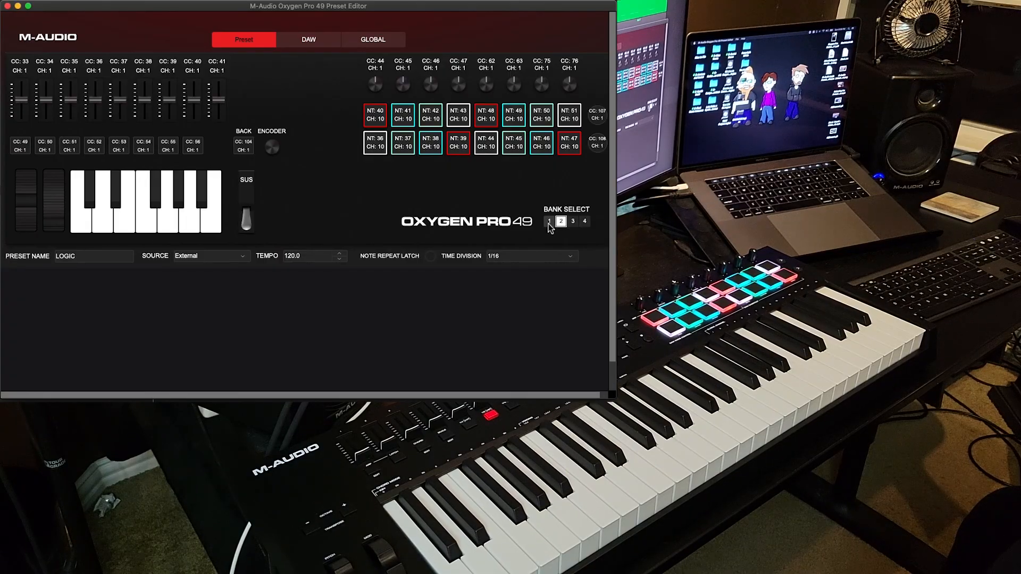
pyautogui.click(549, 222)
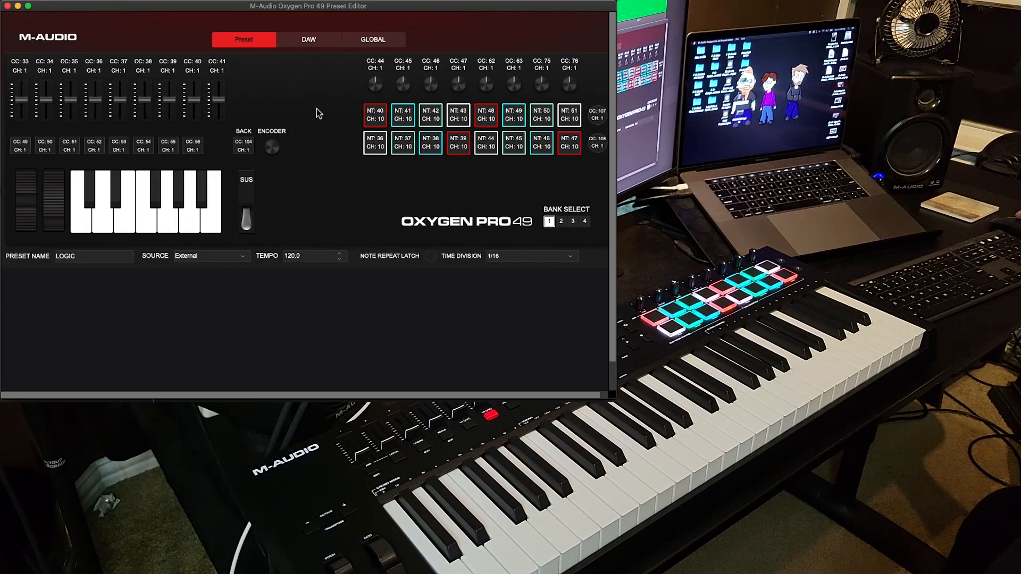
pyautogui.click(309, 39)
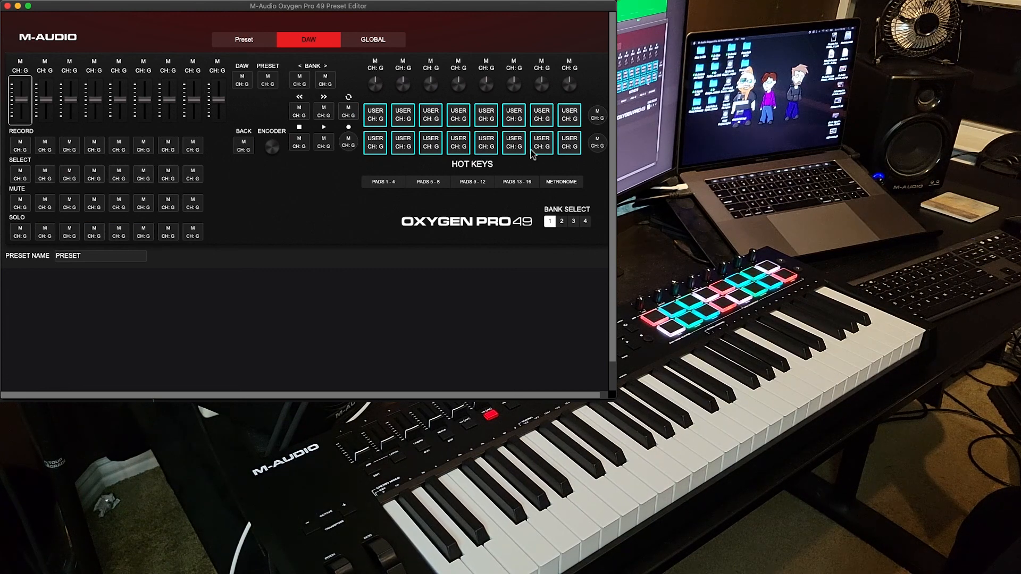
pyautogui.click(513, 141)
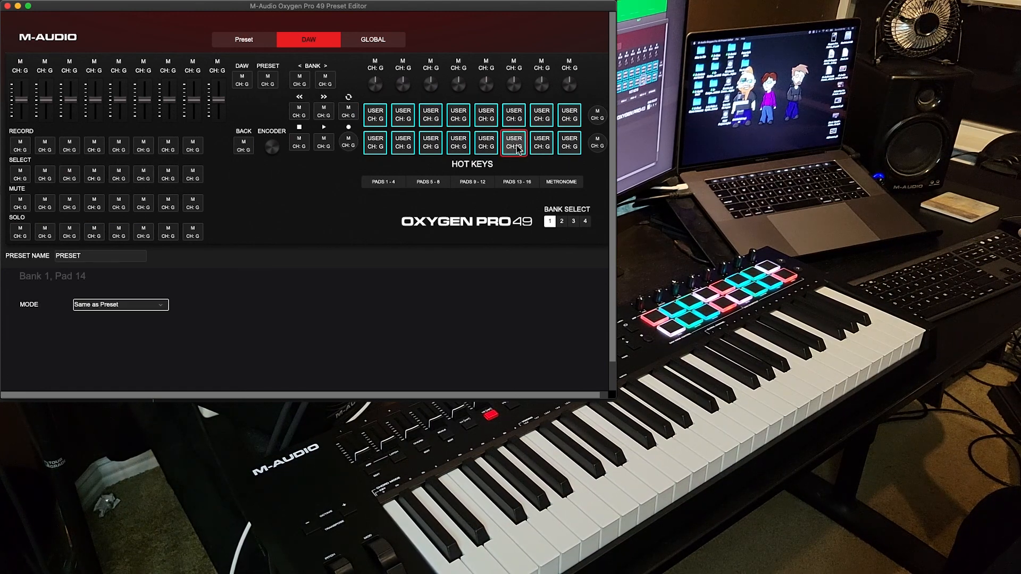
pyautogui.click(542, 142)
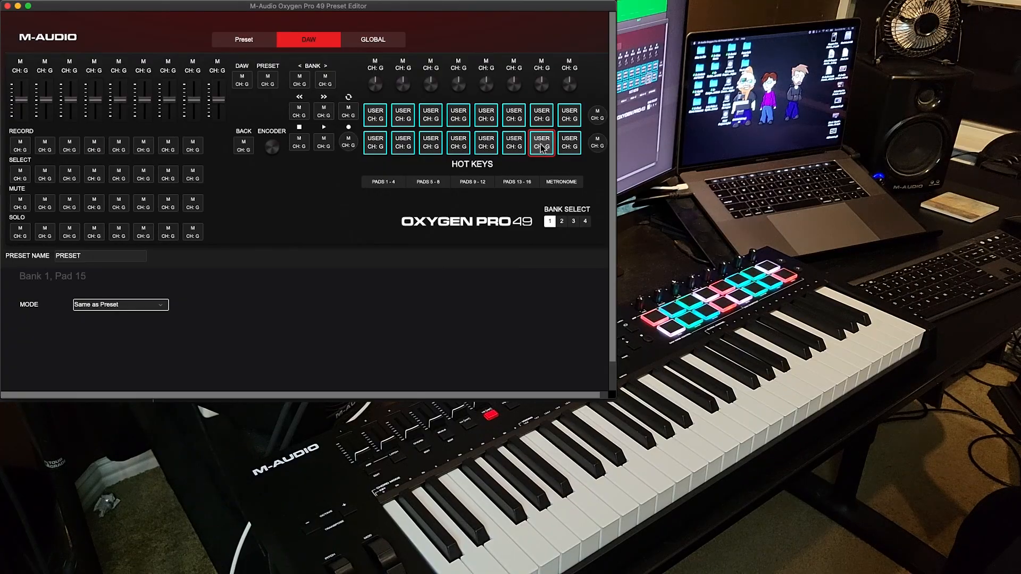
pyautogui.click(513, 143)
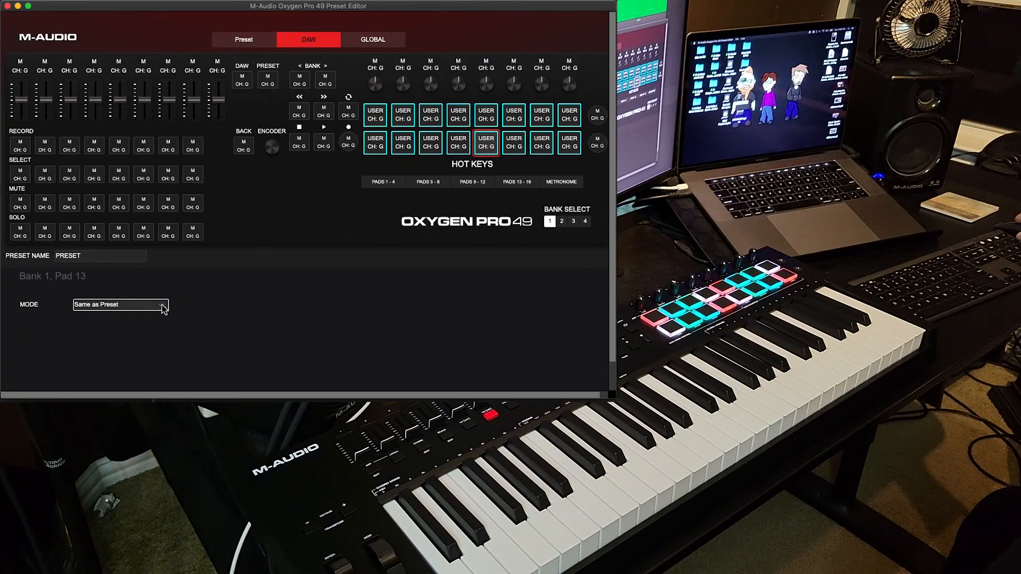
pyautogui.click(120, 306)
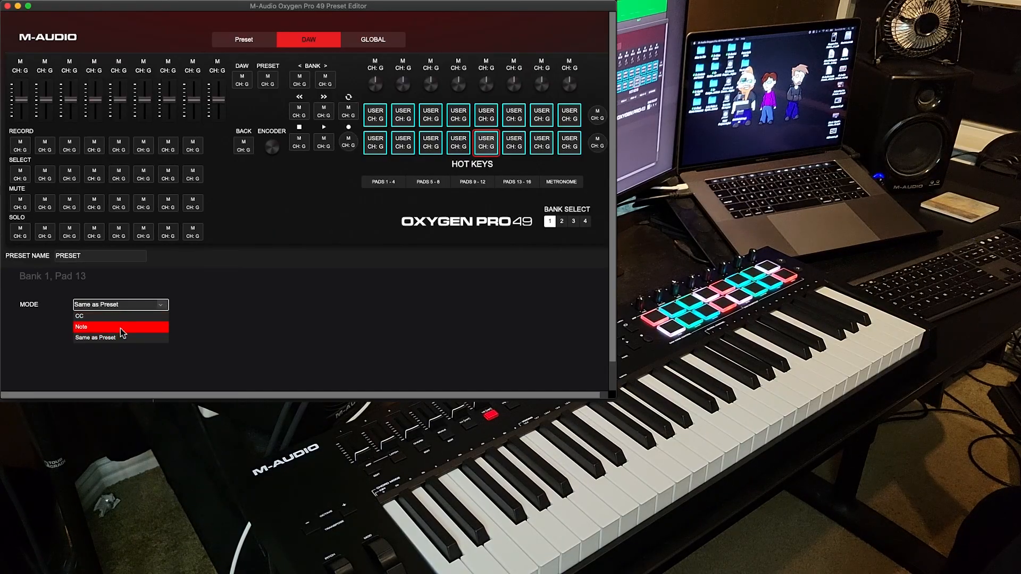
pyautogui.click(98, 337)
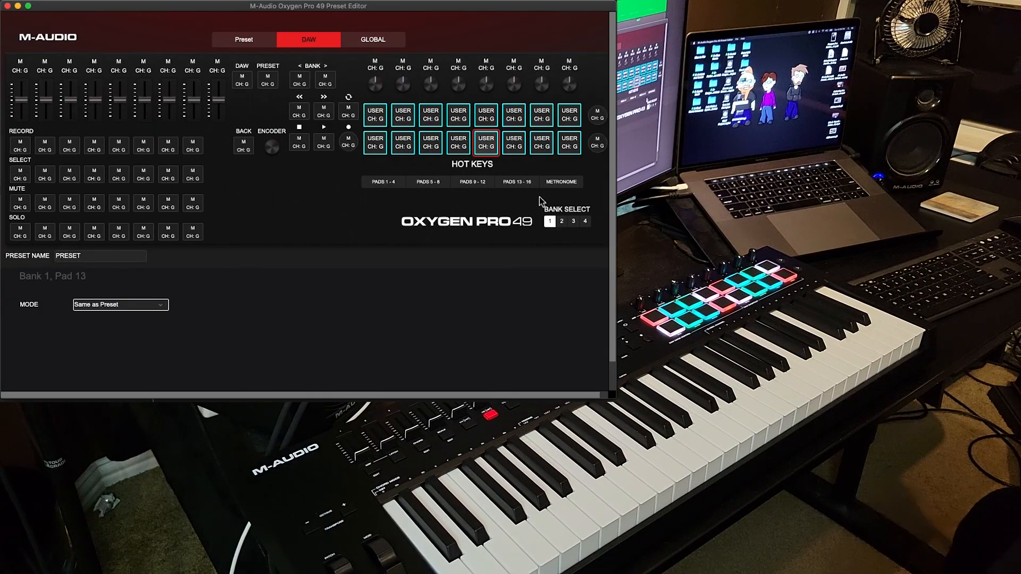
pyautogui.click(243, 39)
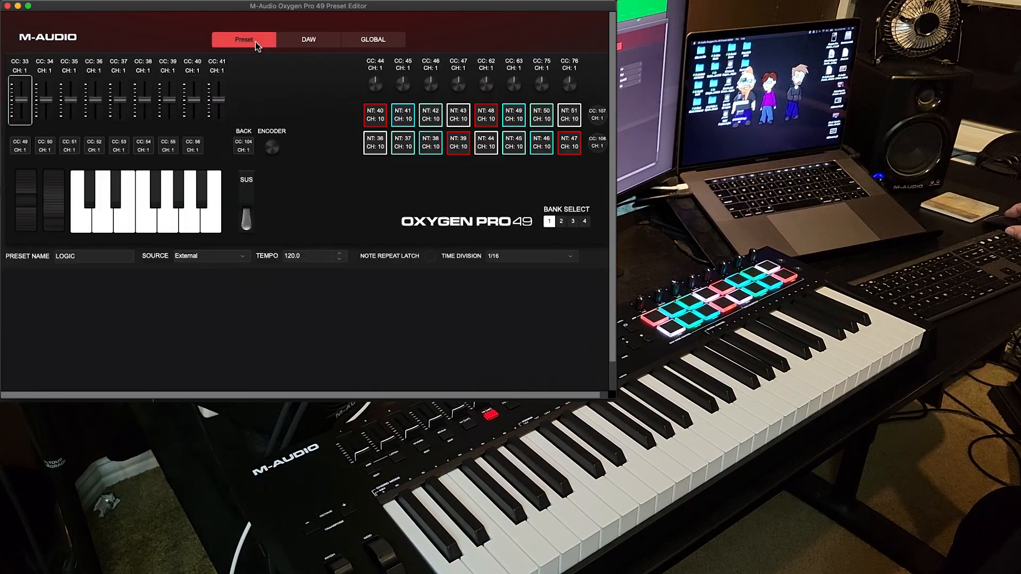
pyautogui.moveTo(192, 147)
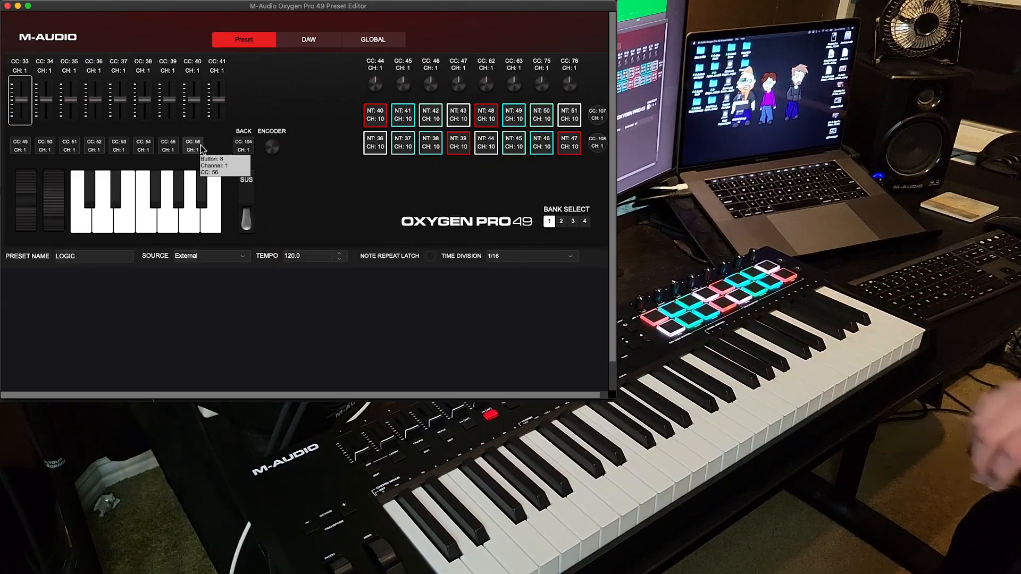